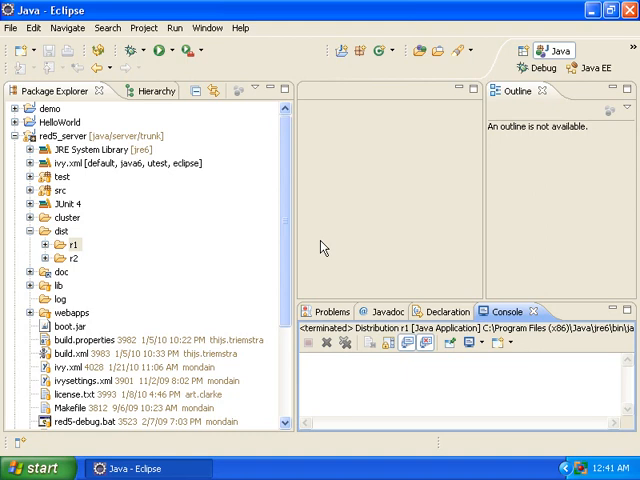
{"action": "mouse_move", "coordinate": [170, 118]}
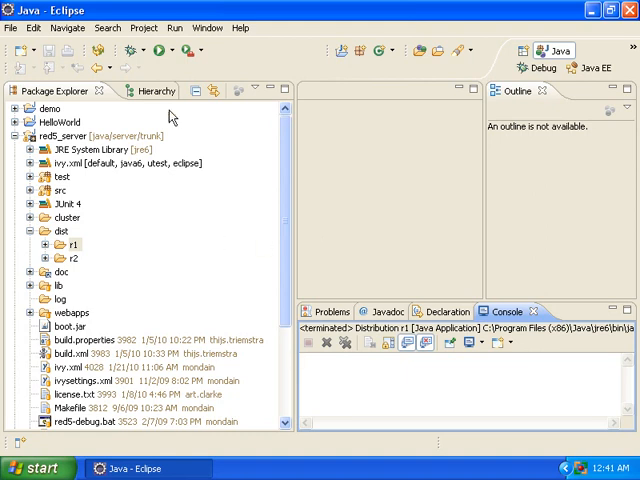
{"action": "mouse_move", "coordinate": [128, 50]}
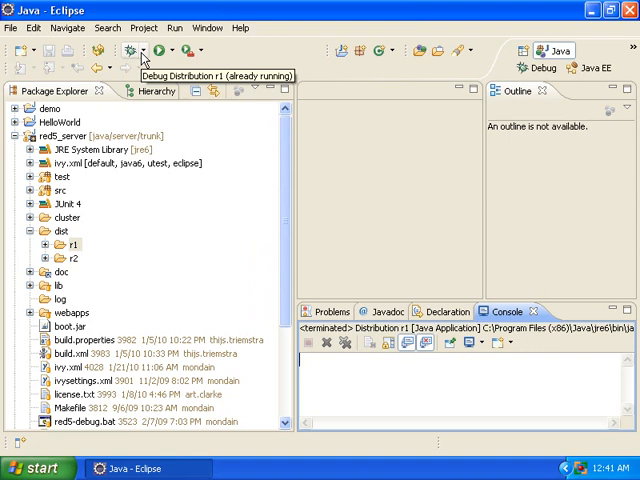
- Add red5_server as a Java Project source entry in Distribution r1's Source tab
{"action": "left_click", "coordinate": [141, 50]}
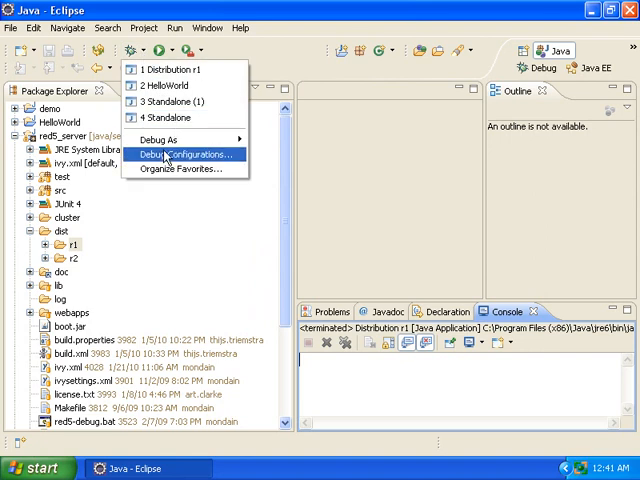
{"action": "left_click", "coordinate": [181, 154]}
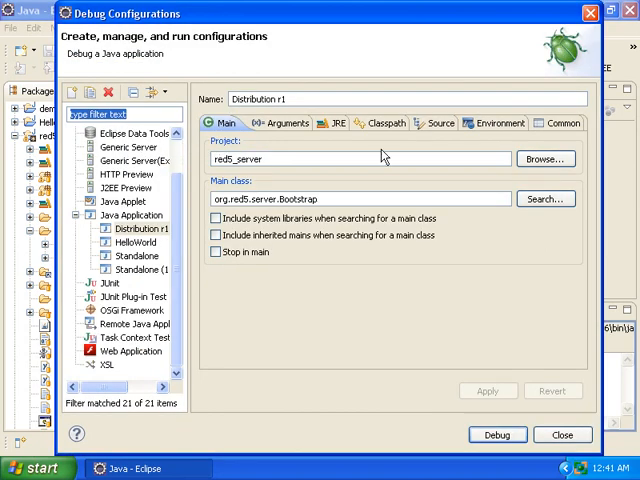
{"action": "left_click", "coordinate": [439, 123]}
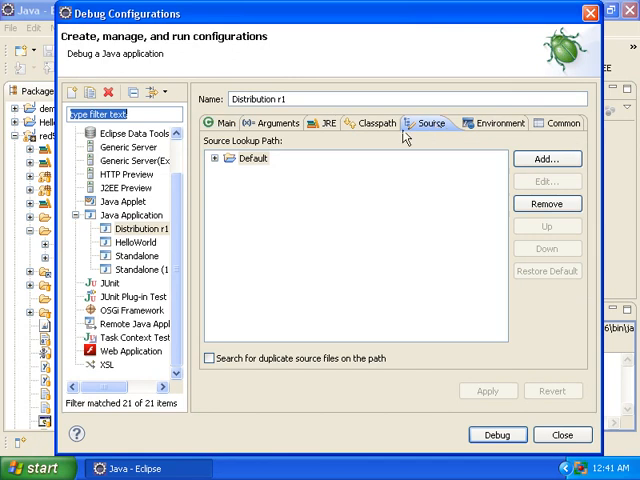
{"action": "left_click", "coordinate": [546, 158]}
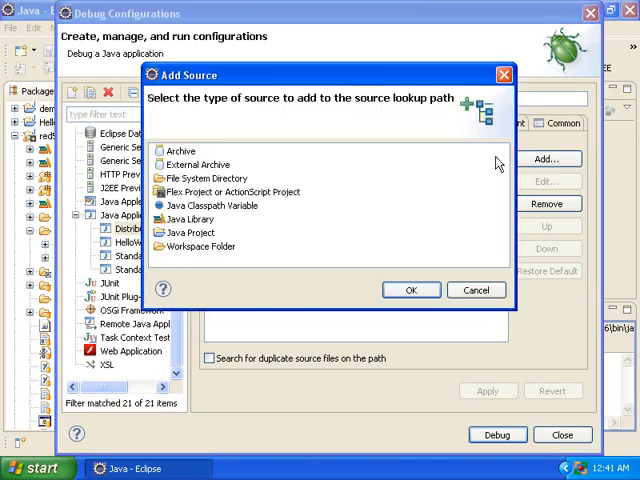
{"action": "left_click", "coordinate": [191, 232]}
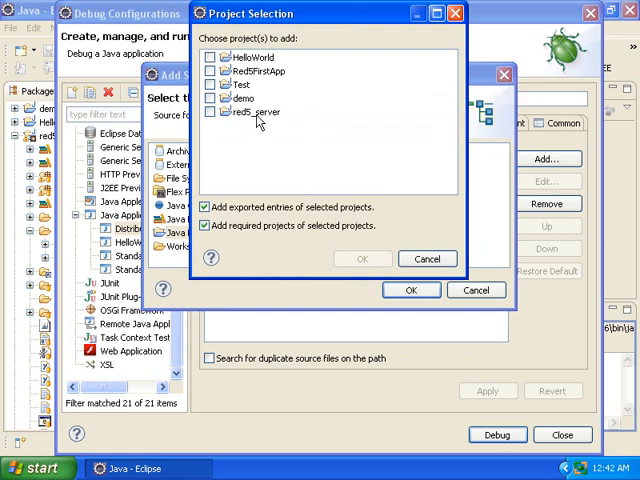
{"action": "left_click", "coordinate": [210, 112]}
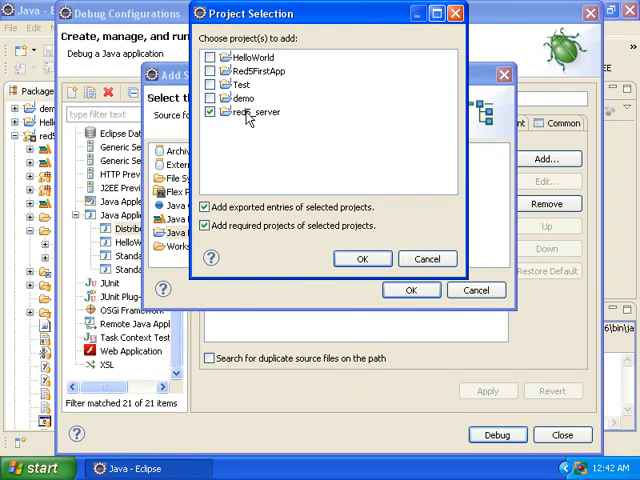
{"action": "left_click", "coordinate": [362, 258]}
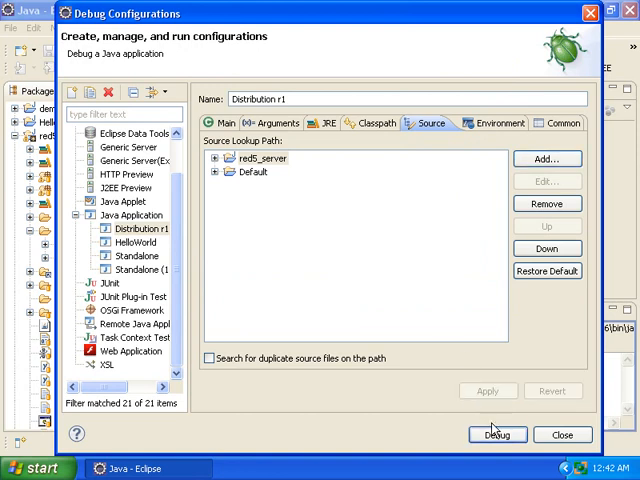
- Debug Distribution r1, then terminate the Red5 server from the Console view
{"action": "left_click", "coordinate": [497, 434]}
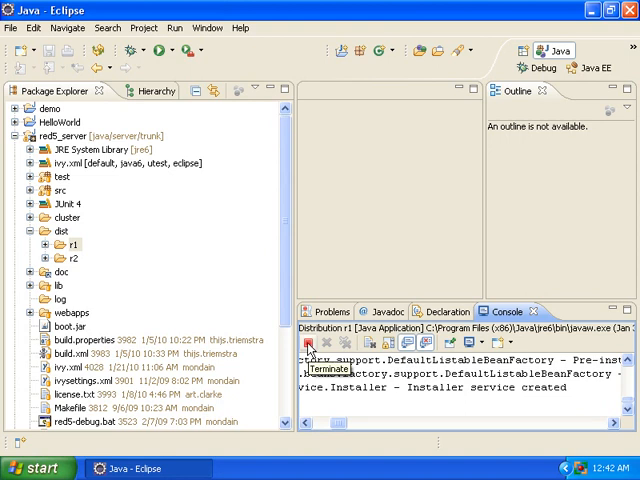
{"action": "left_click", "coordinate": [311, 342]}
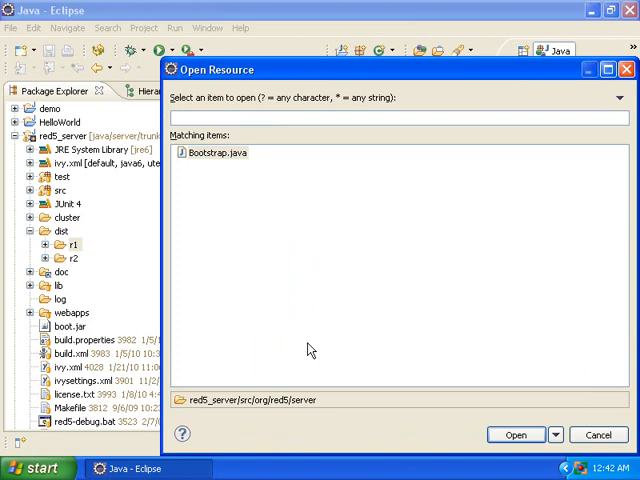
{"action": "mouse_move", "coordinate": [260, 242]}
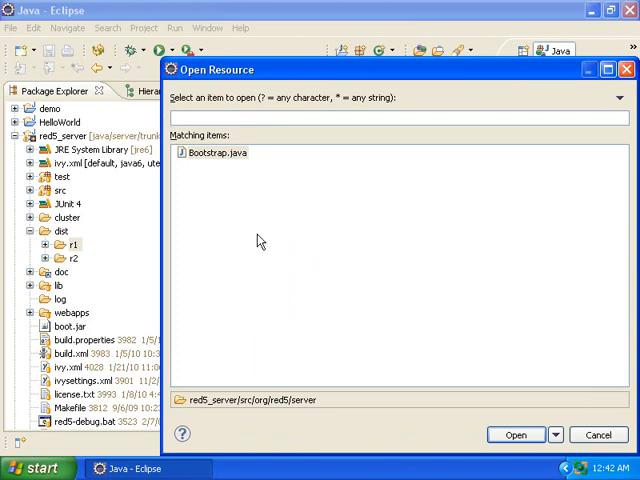
- Search 'boots' in Open Resource and open Bootstrap.java in the editor
{"action": "type", "text": "bootstrap"}
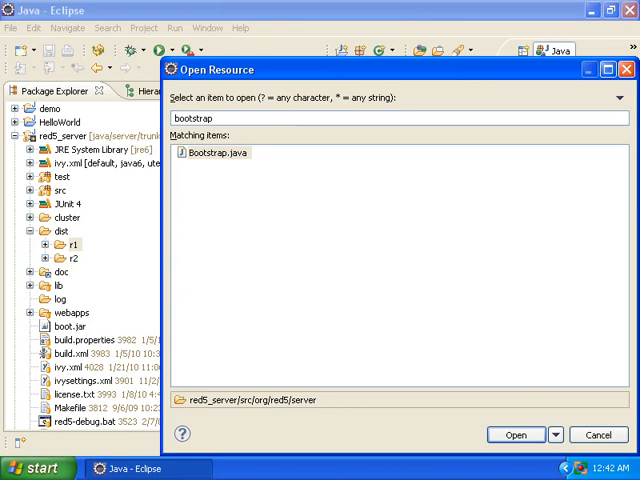
{"action": "left_click", "coordinate": [217, 153]}
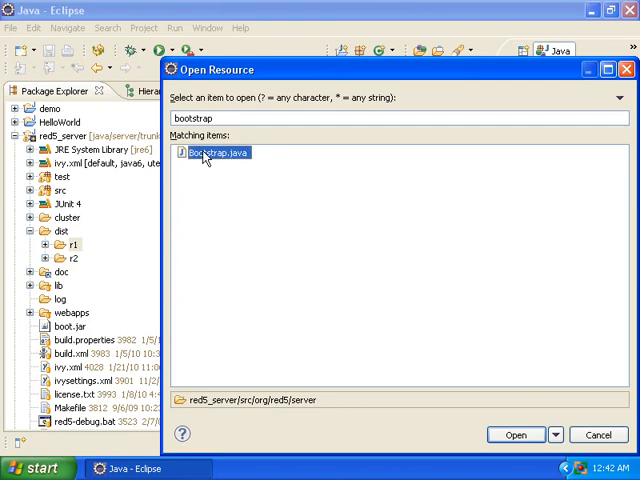
{"action": "left_click", "coordinate": [515, 435]}
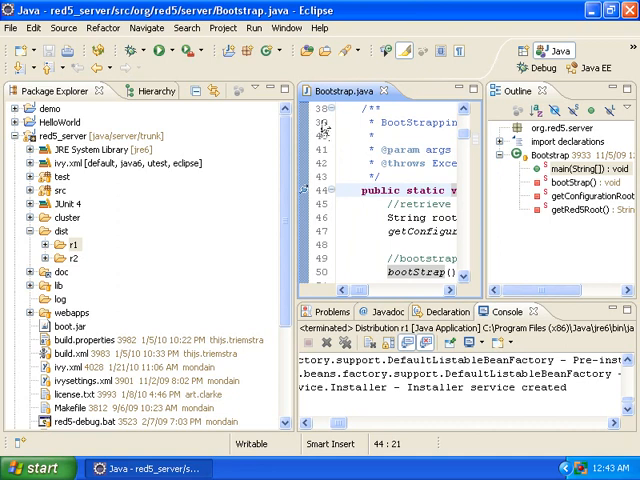
{"action": "mouse_move", "coordinate": [322, 196]}
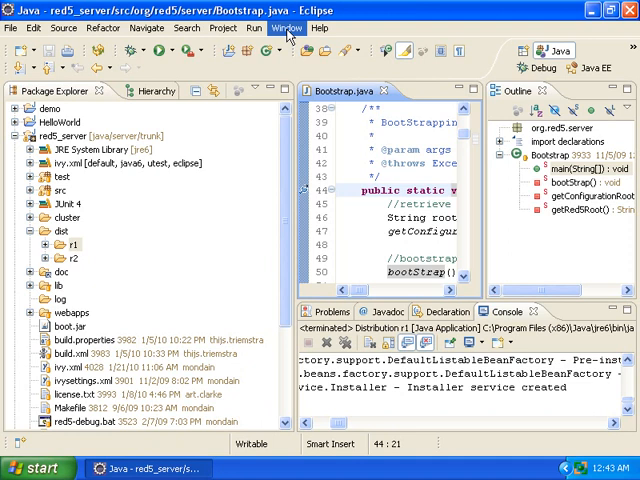
- Open the Window menu to reach the workbench Preferences
{"action": "left_click", "coordinate": [286, 28]}
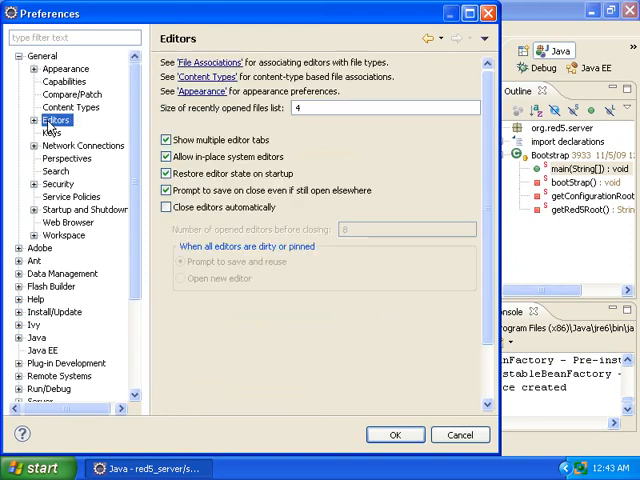
- Turn on Show line numbers under General > Editors > Text Editors and apply
{"action": "left_click", "coordinate": [82, 158]}
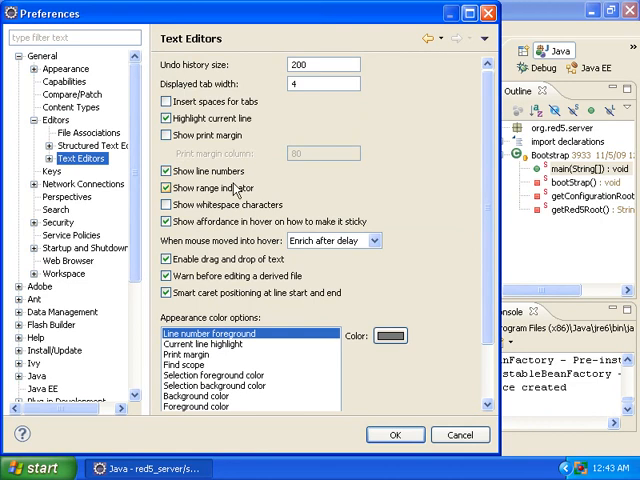
{"action": "left_click", "coordinate": [395, 434]}
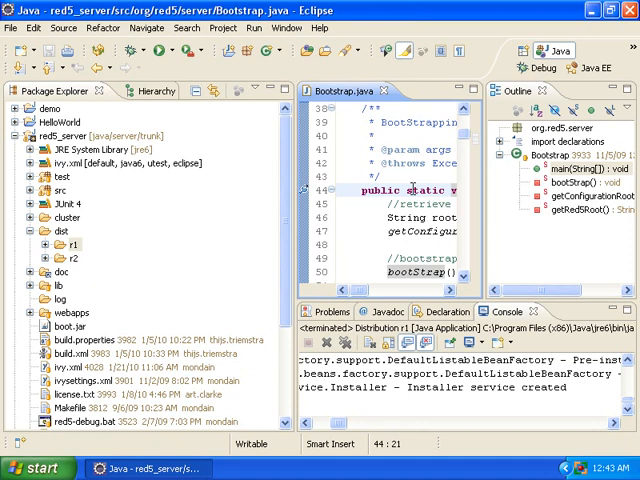
{"action": "mouse_move", "coordinate": [137, 54]}
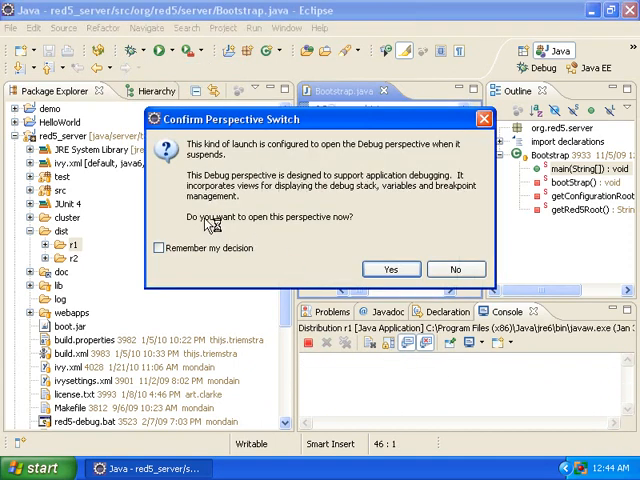
{"action": "mouse_move", "coordinate": [303, 225]}
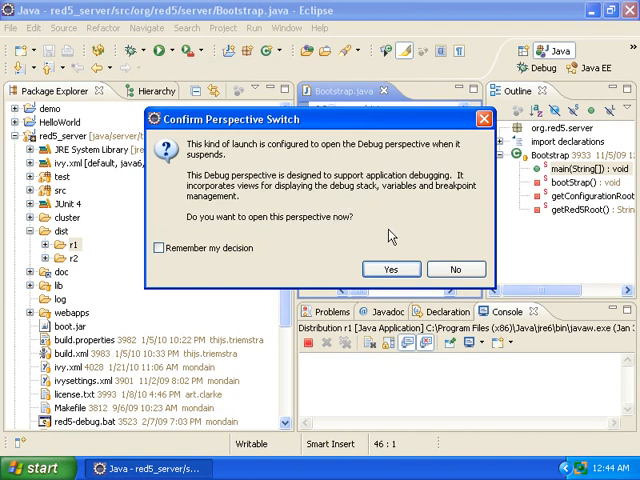
- Accept the Debug perspective switch as Distribution r1 halts in Bootstrap.main
{"action": "left_click", "coordinate": [390, 269]}
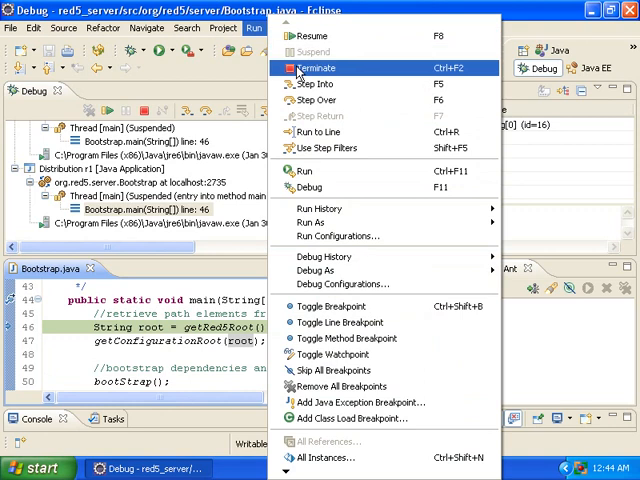
- Terminate one suspended Distribution r1 session stopped at Bootstrap.main line 46
{"action": "left_click", "coordinate": [315, 68]}
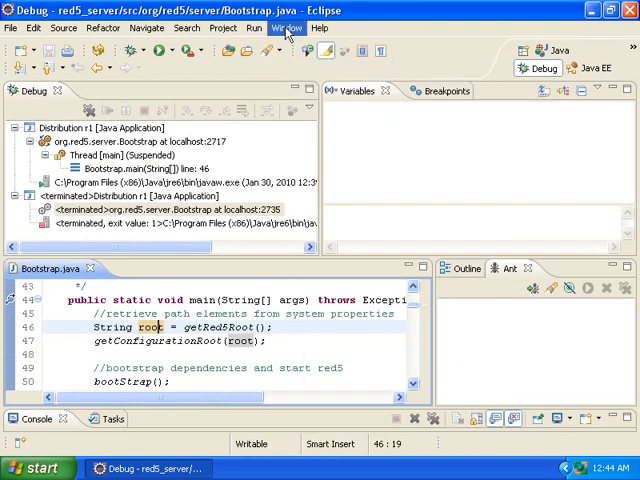
- Choose Window > Open Perspective > Java to restore the Java layout
{"action": "left_click", "coordinate": [287, 27]}
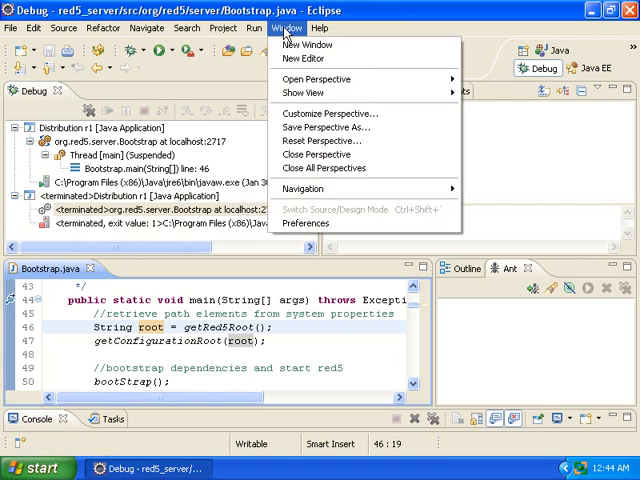
{"action": "mouse_move", "coordinate": [315, 79]}
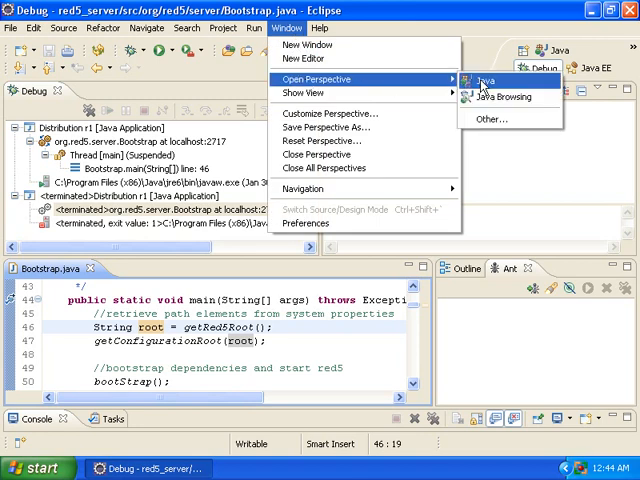
{"action": "left_click", "coordinate": [483, 80]}
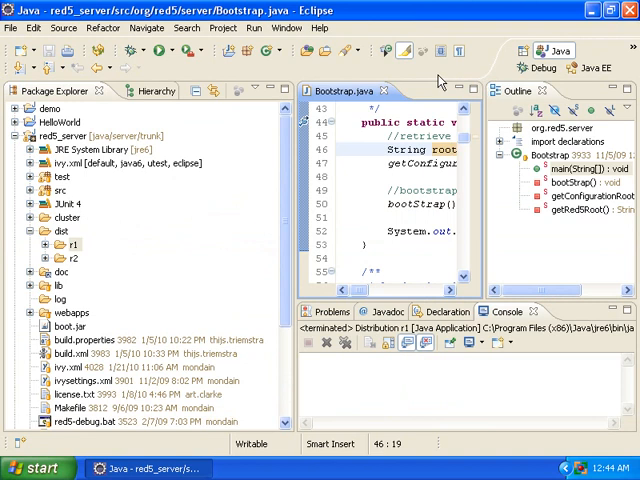